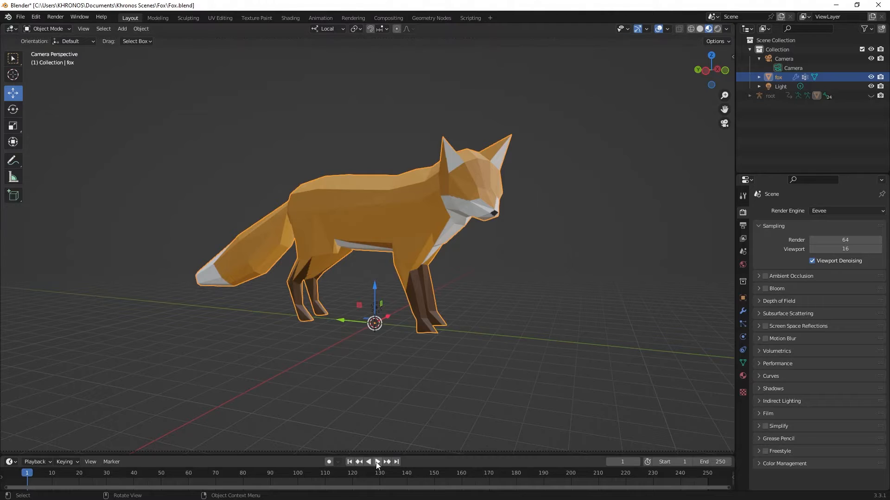
Step: Start timeline playback so the imported fox animates its head and tail past frame 78
left_click(378, 461)
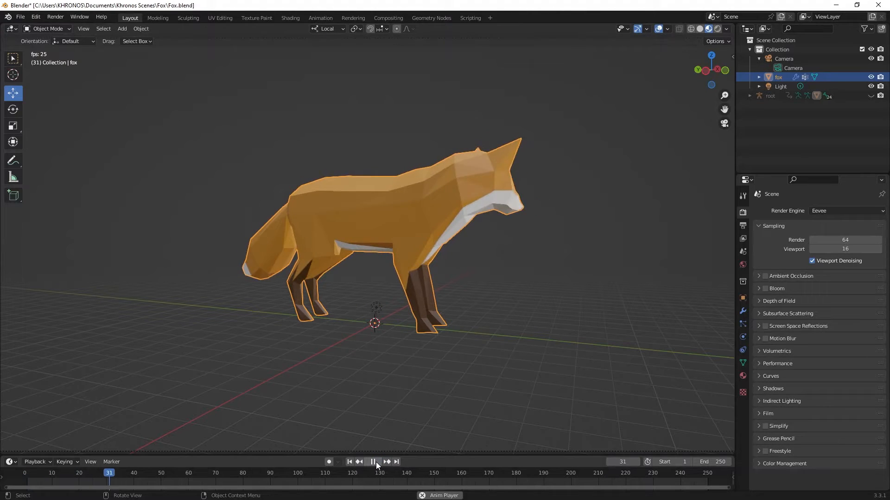
left_click(374, 461)
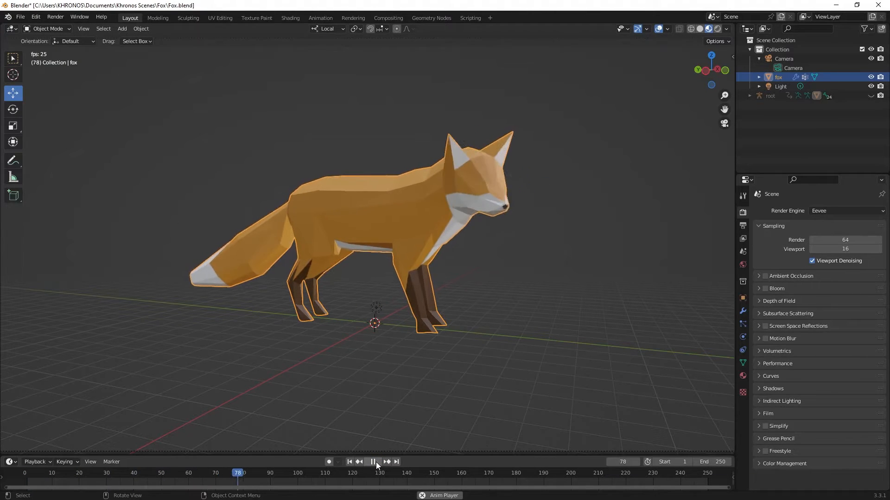